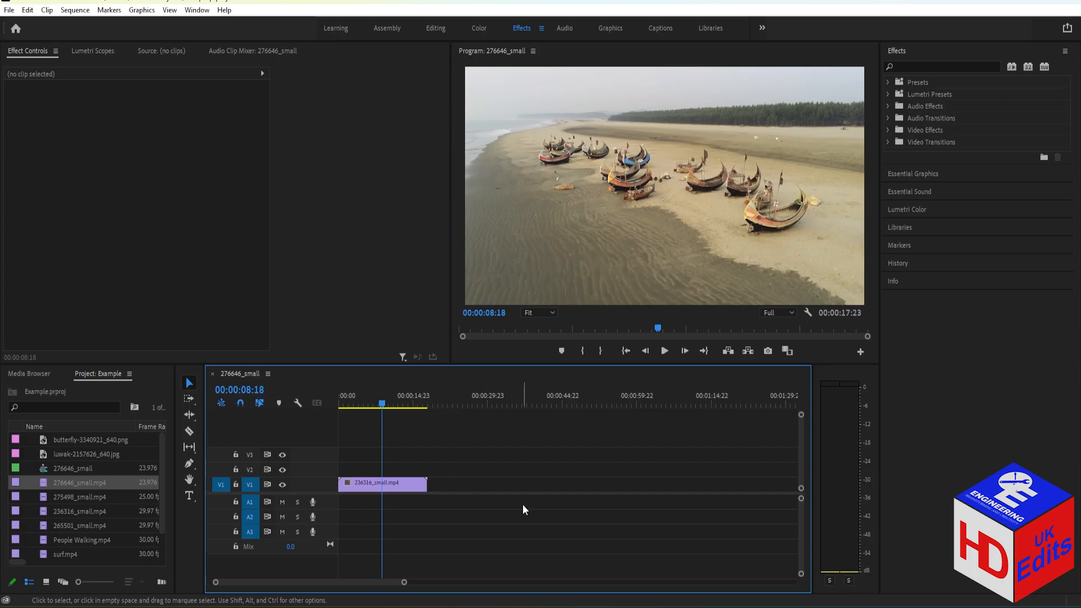
mouse_move(439, 432)
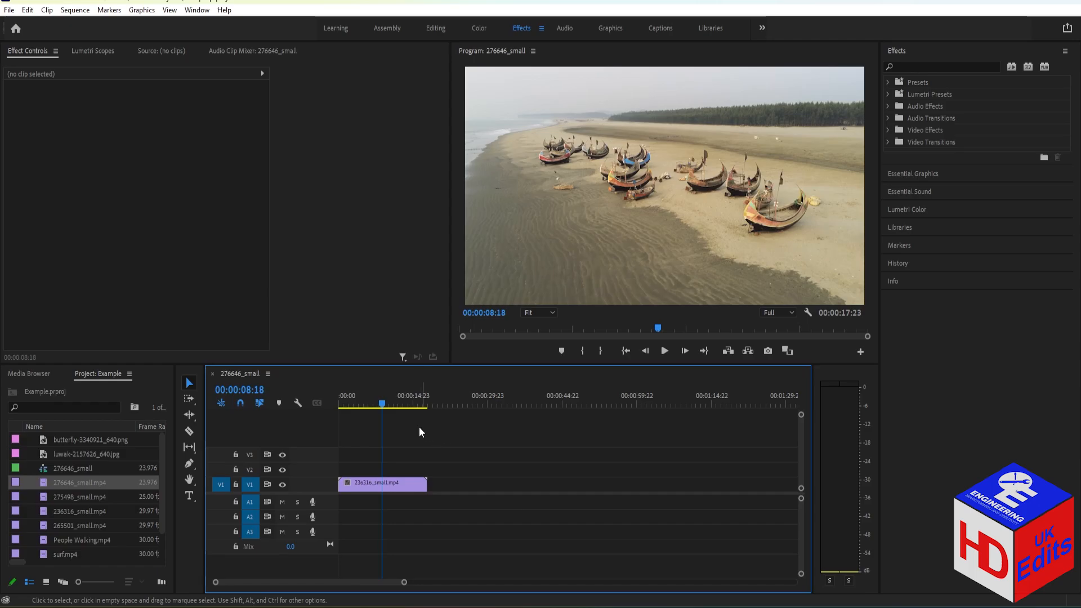
Move the playhead to 00:00:07:06 on the timeline ruler
left_click(367, 402)
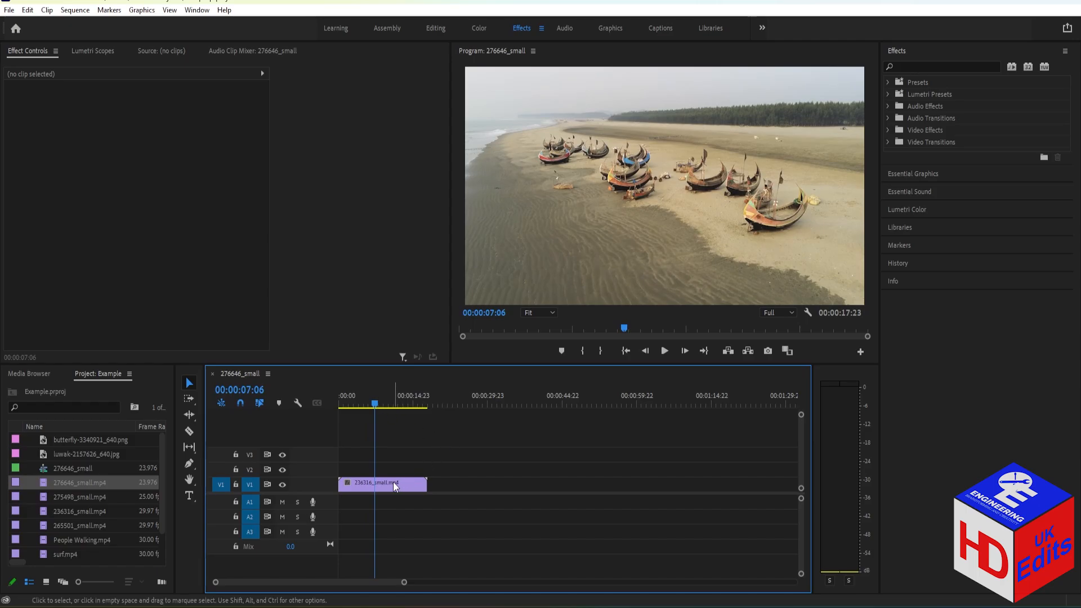
Select the 236316_small.mp4 clip on V1 to show its Motion and Opacity settings
left_click(383, 483)
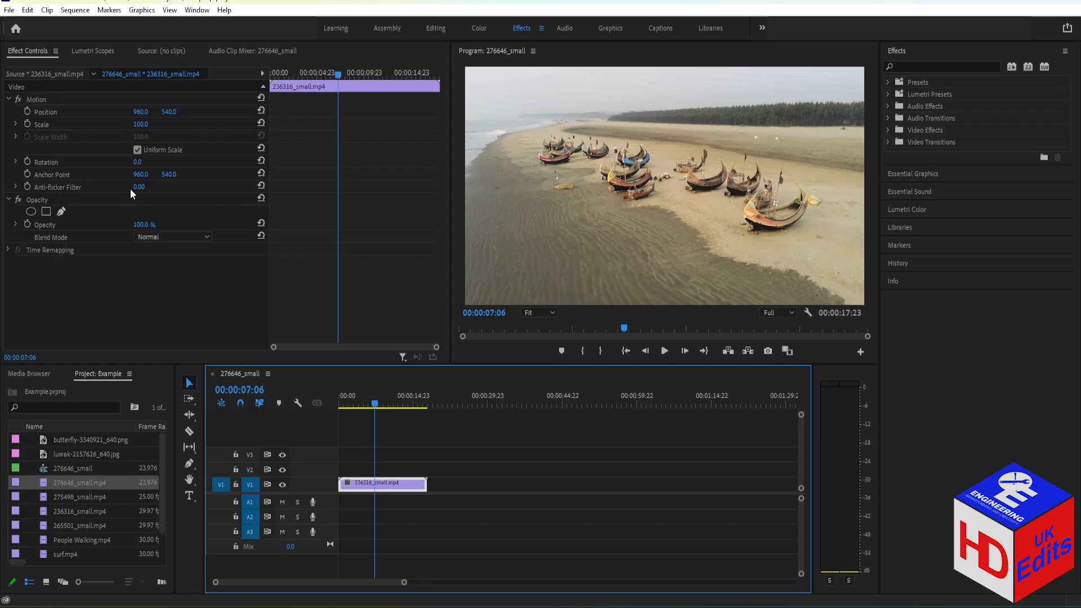
mouse_move(41, 102)
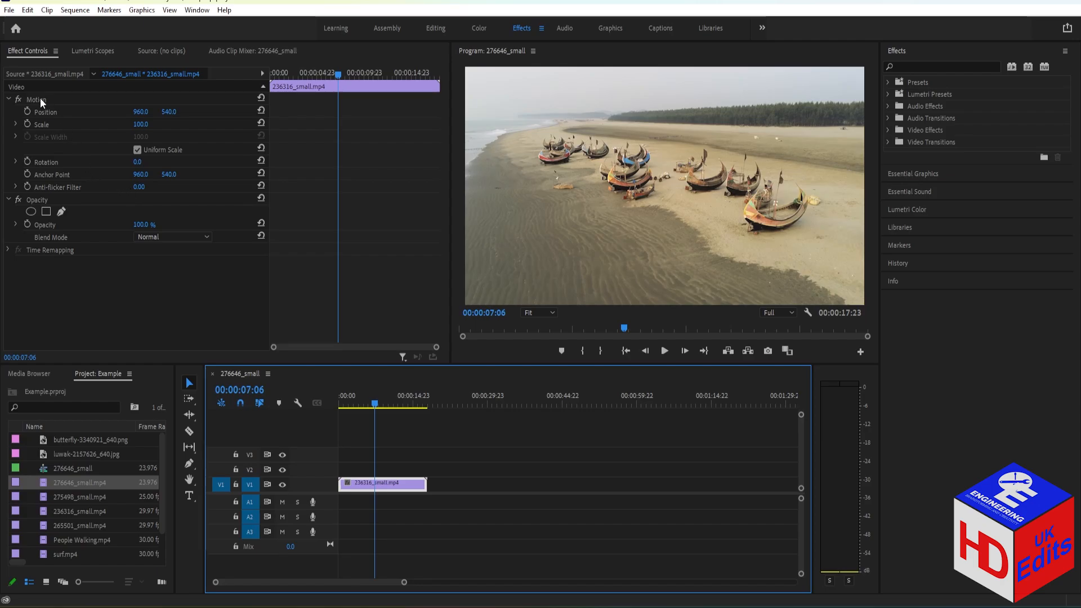
mouse_move(33, 117)
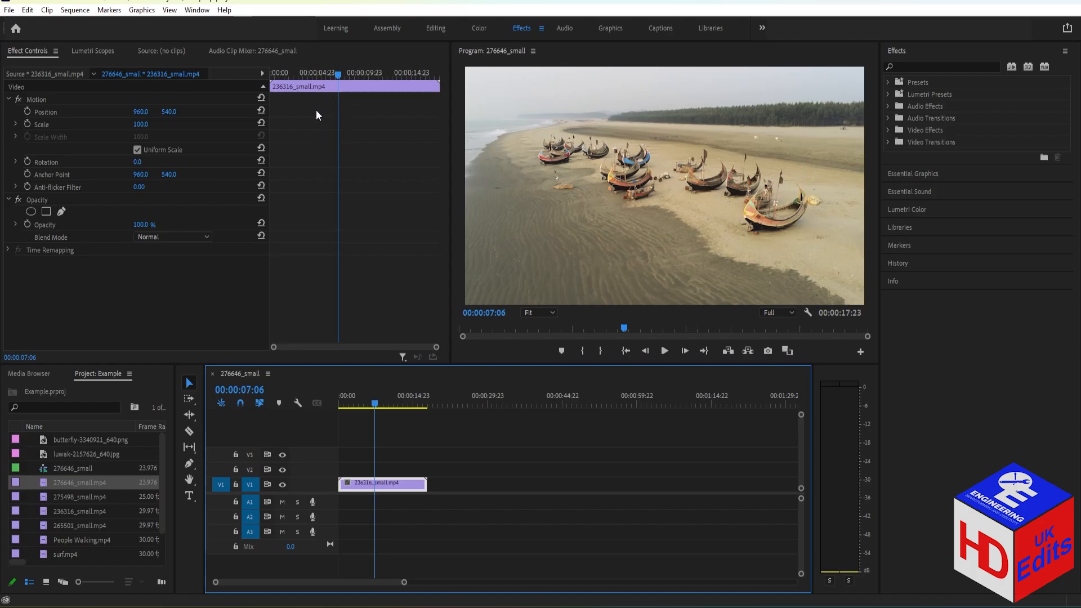
mouse_move(32, 124)
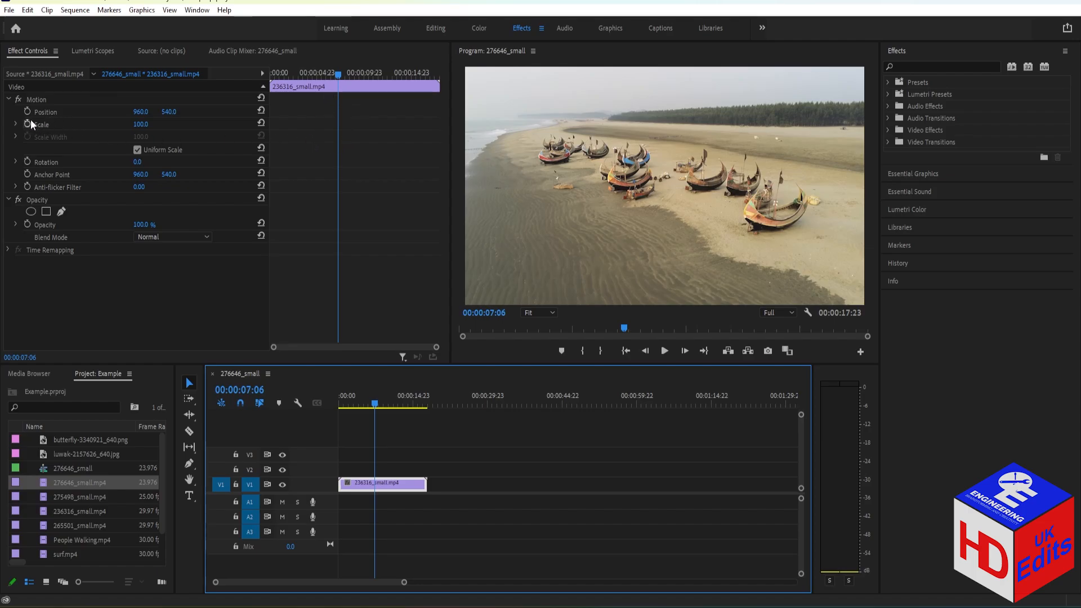
Enable keyframing for Position and Scale, creating starting keyframes at 7:06
left_click(27, 111)
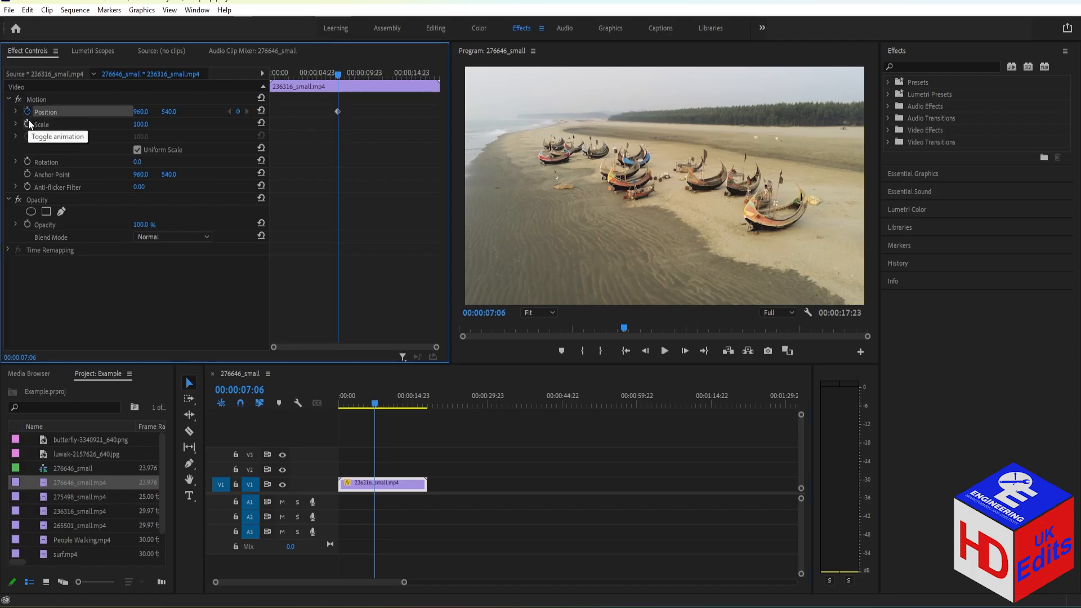
left_click(27, 123)
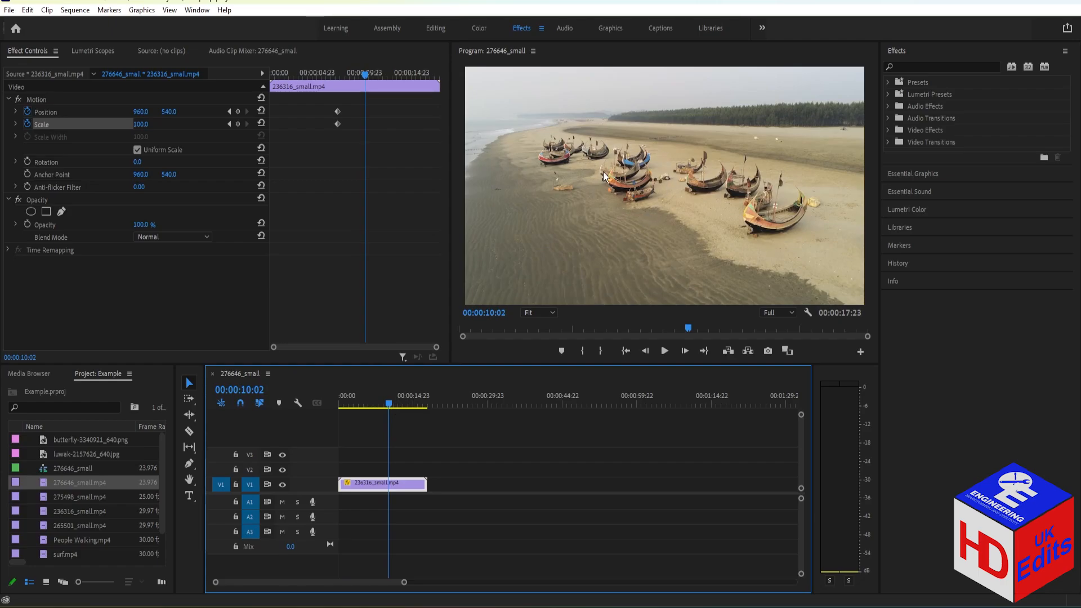
mouse_move(695, 137)
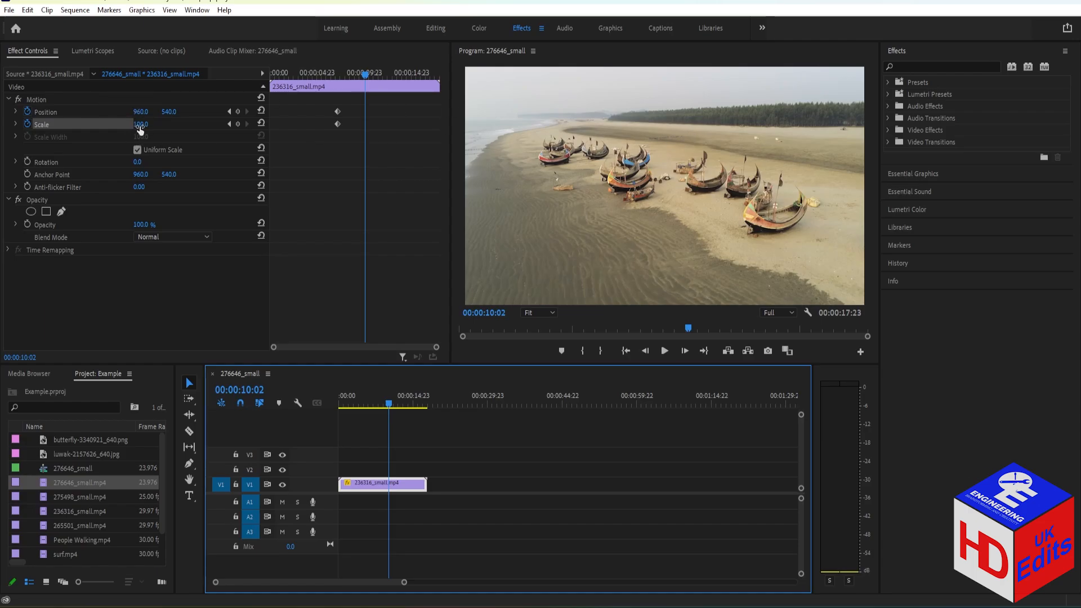
Set Scale to 226 and Position to 1320, 783 at 10:02 for the ending keyframes
left_click_drag(141, 124, 141, 123)
type("170")
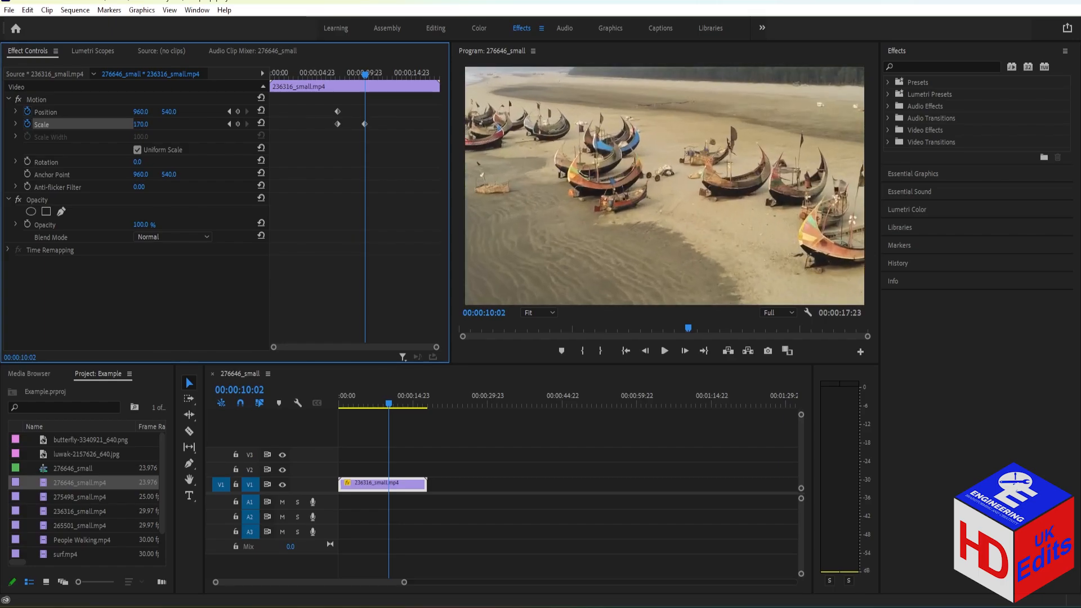
left_click_drag(141, 124, 165, 124)
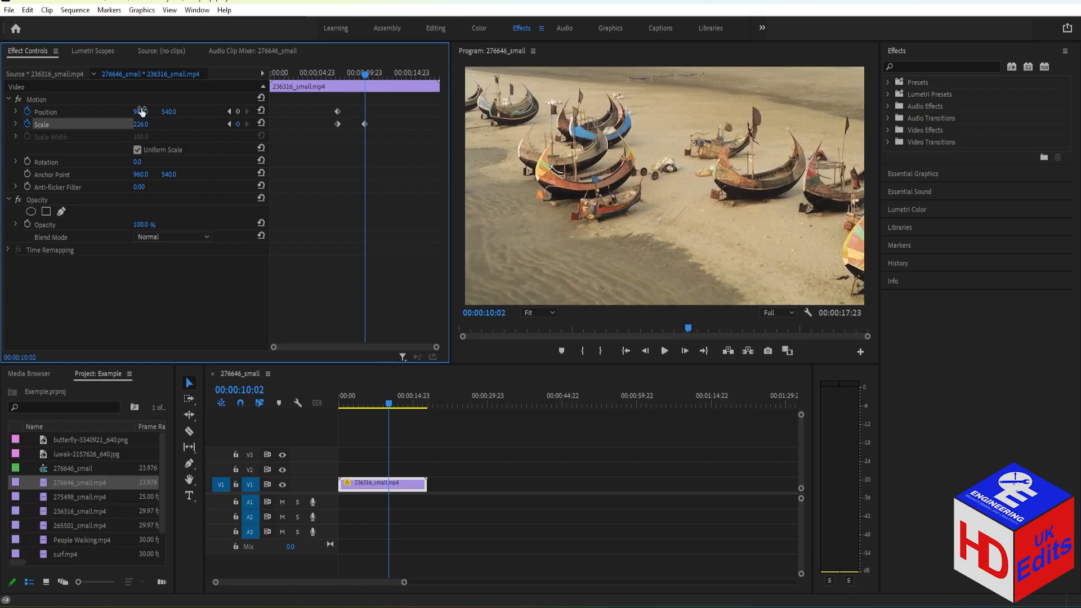
left_click_drag(142, 111, 134, 112)
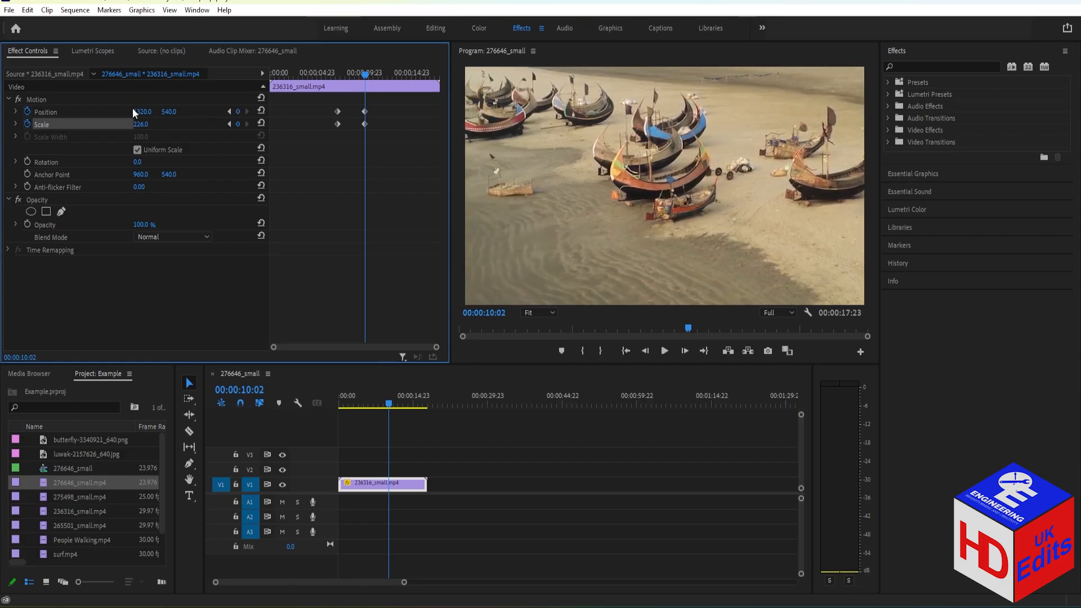
left_click_drag(142, 112, 141, 112)
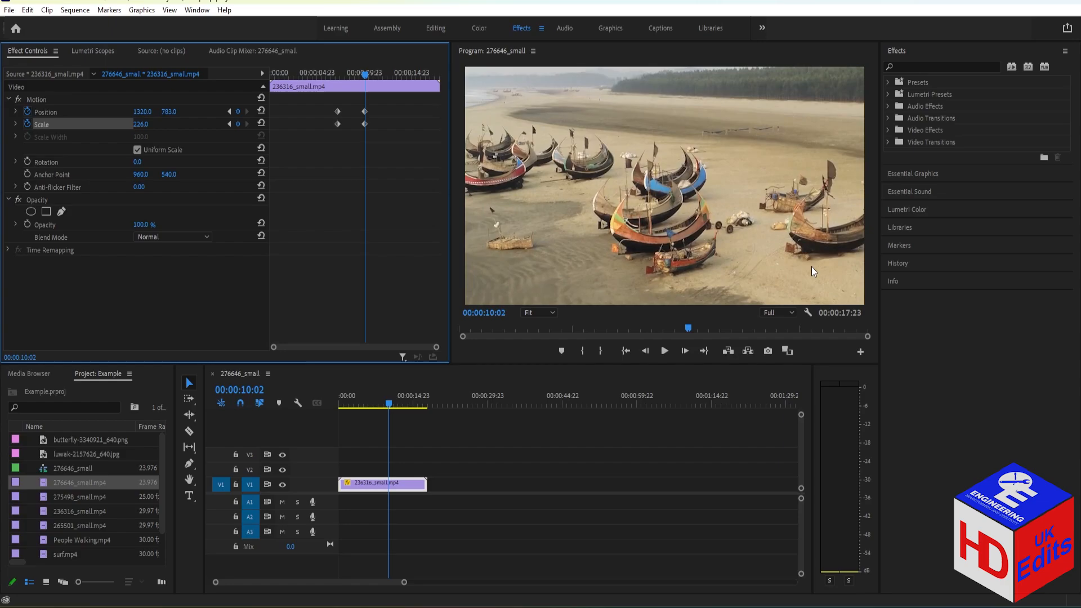
mouse_move(649, 115)
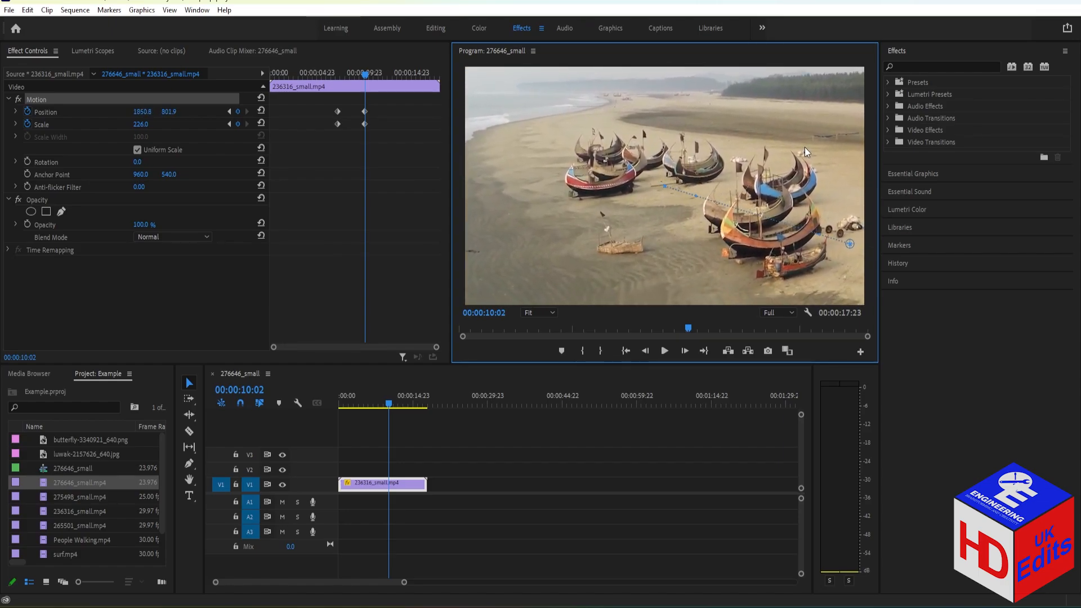
mouse_move(854, 251)
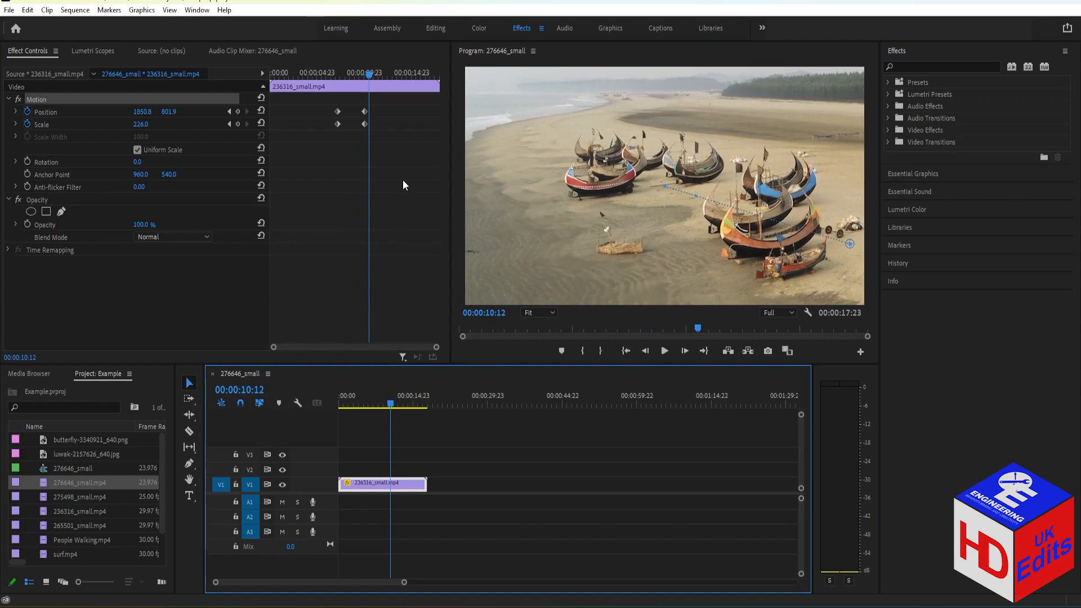
mouse_move(392, 142)
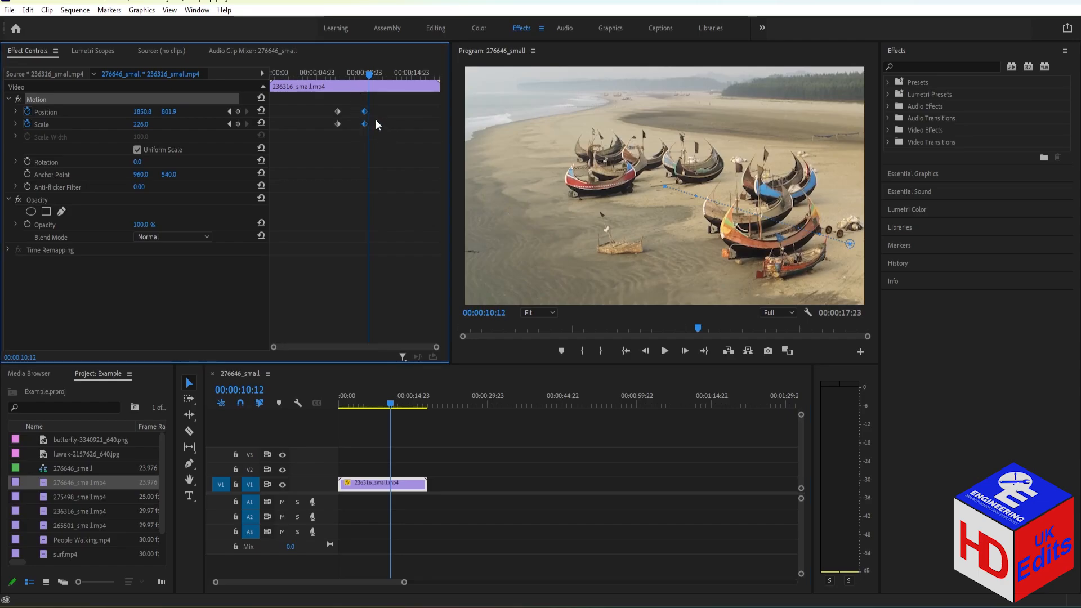
Set the ending keyframes' Temporal Interpolation to Auto Bezier and preview the zoom-in
right_click(365, 124)
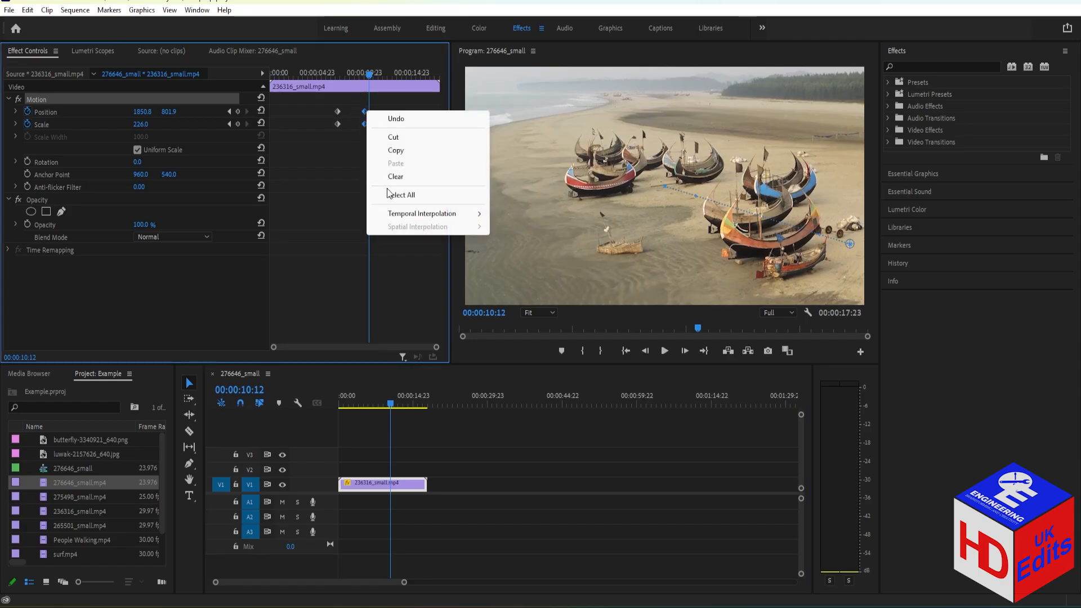
left_click(422, 213)
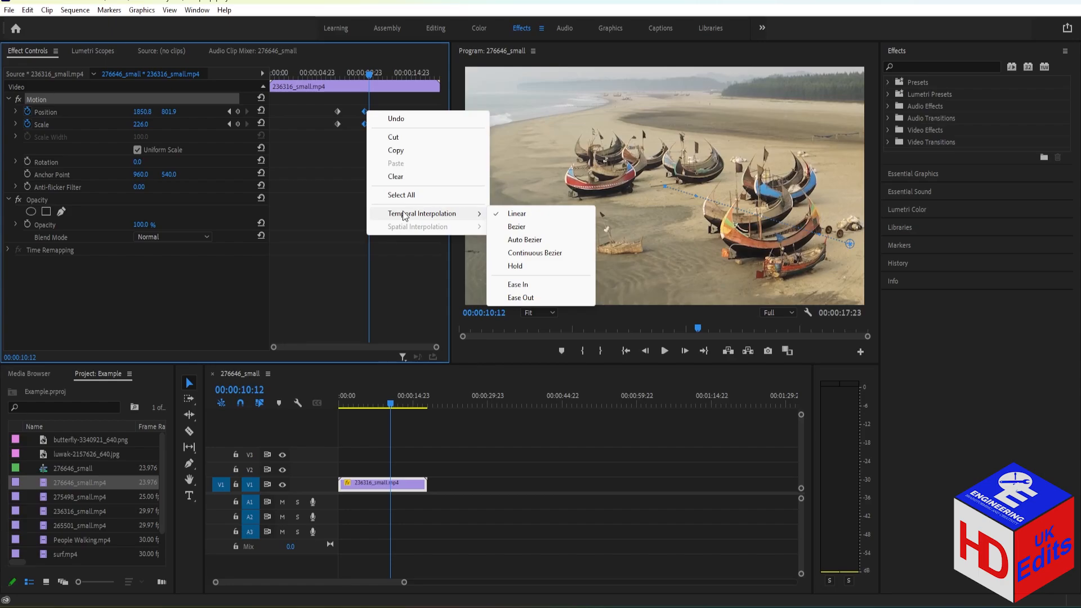
left_click(516, 226)
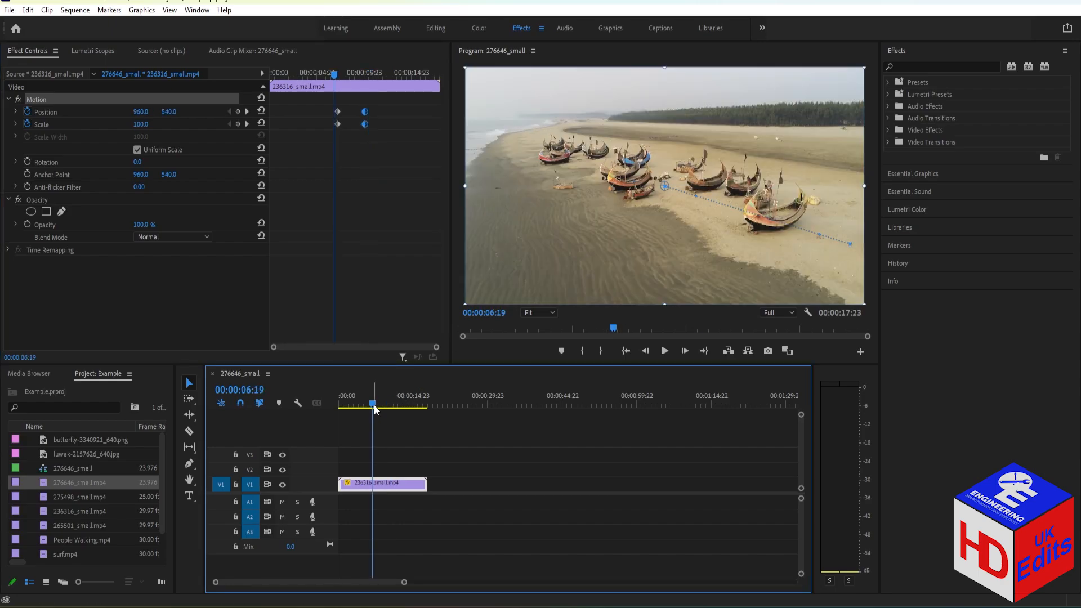
left_click(663, 351)
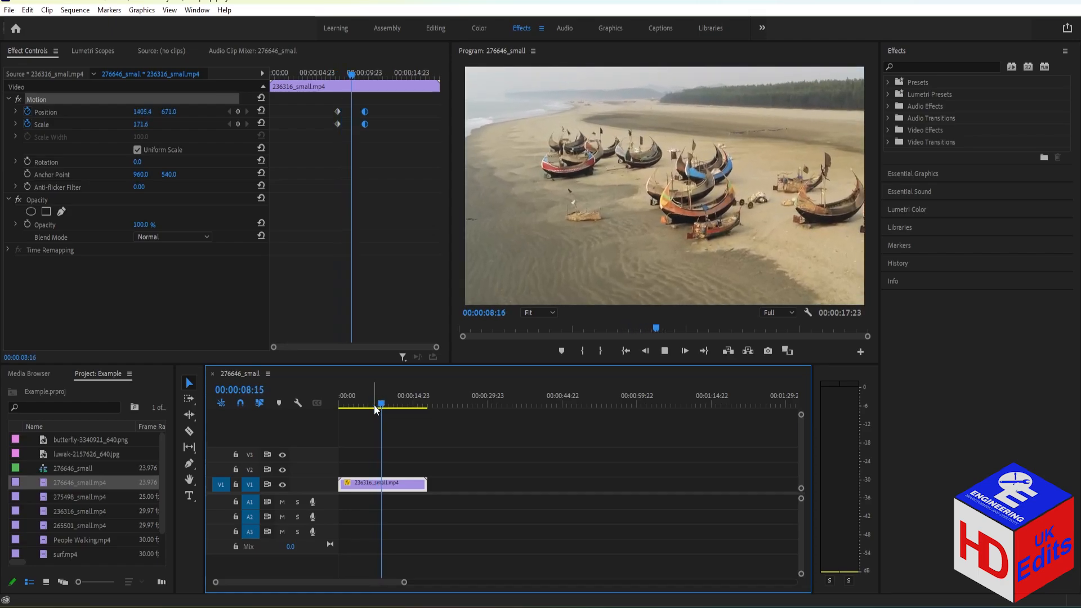